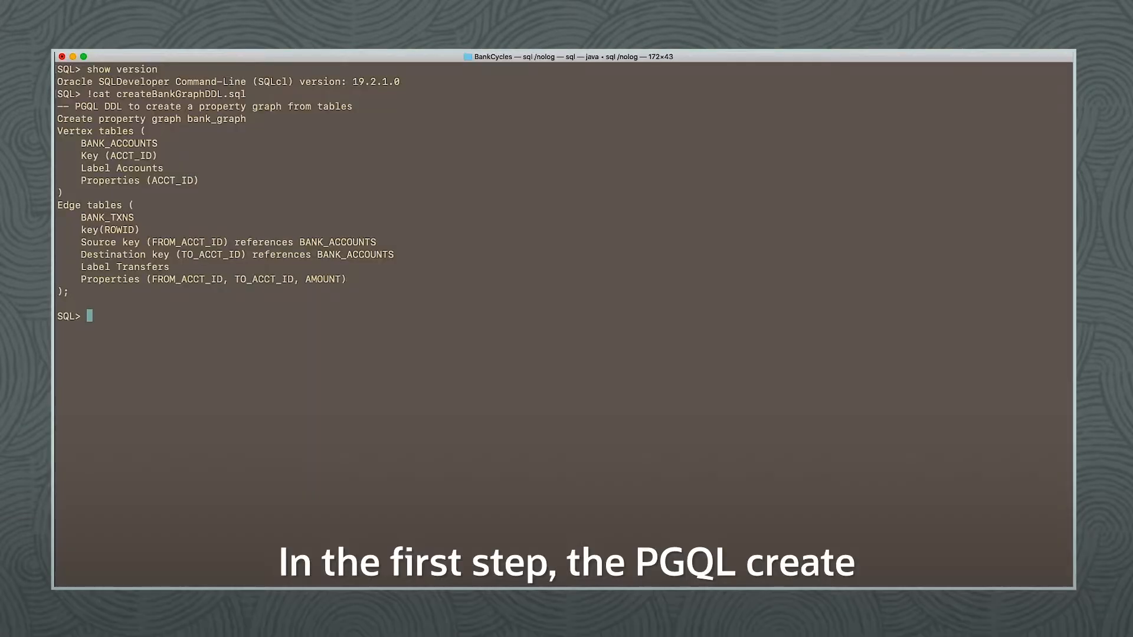
type("pgql auto on")
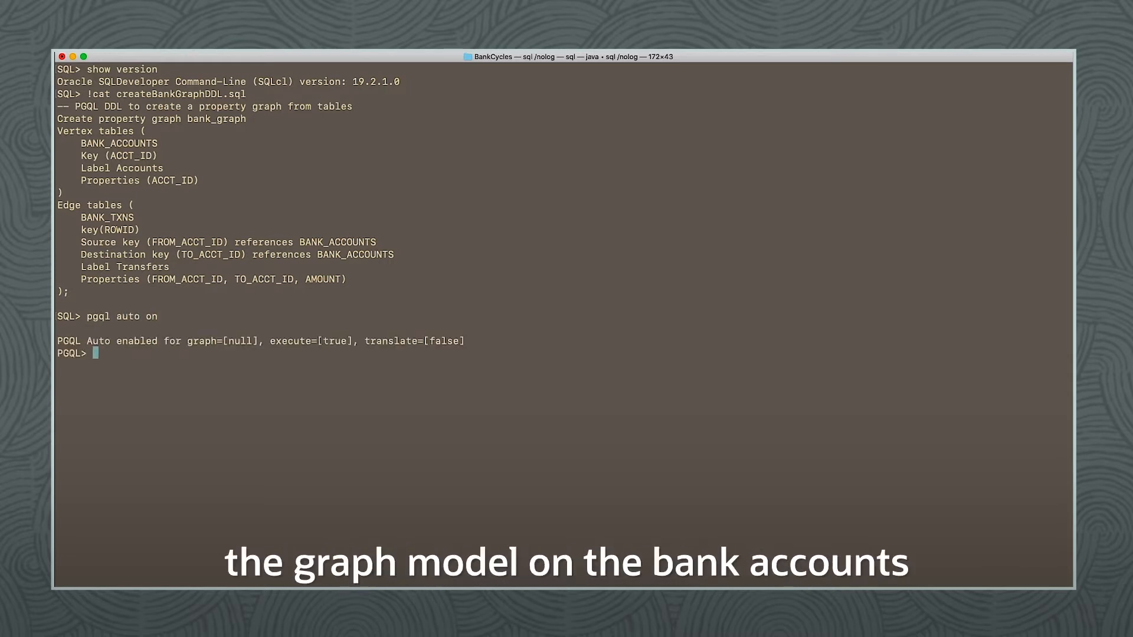
type("0")
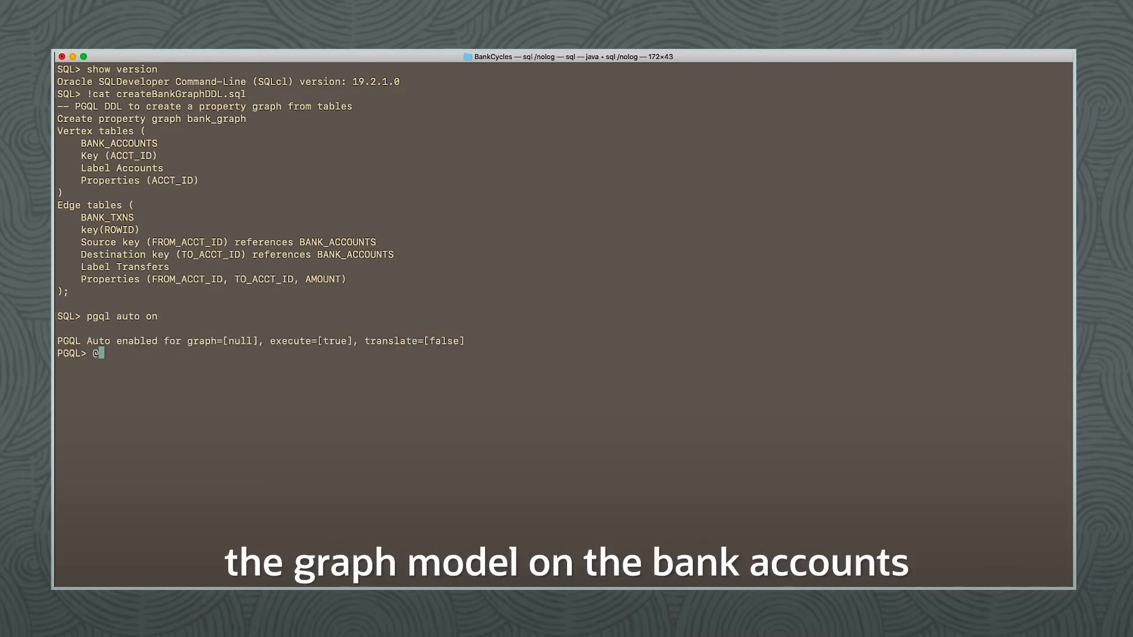
type("@createBa")
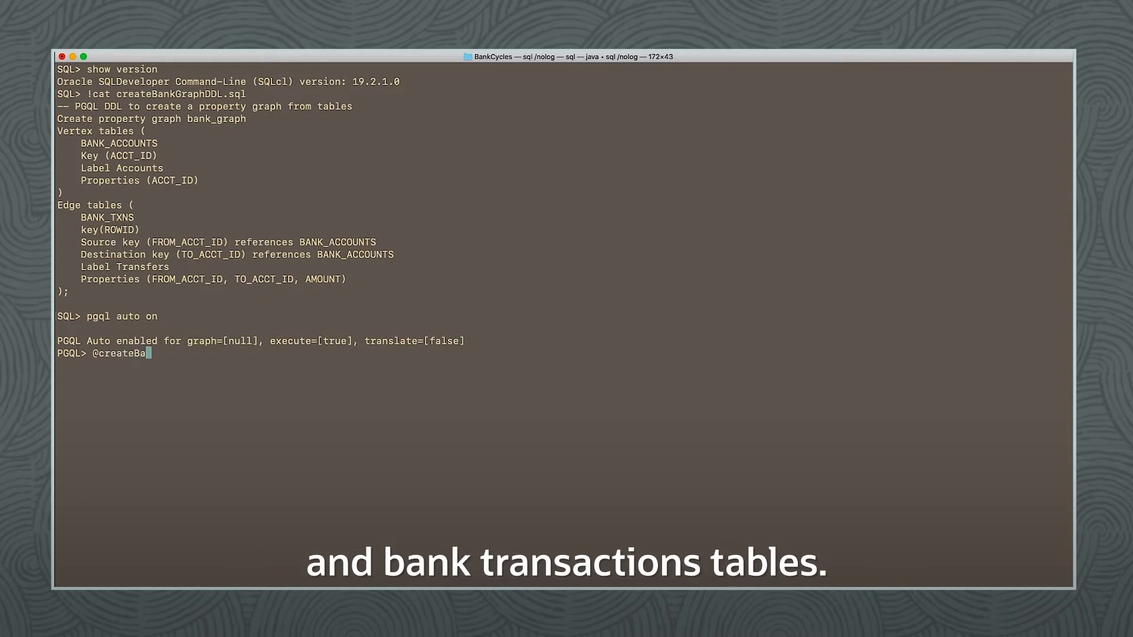
type("nkGraphDDL.")
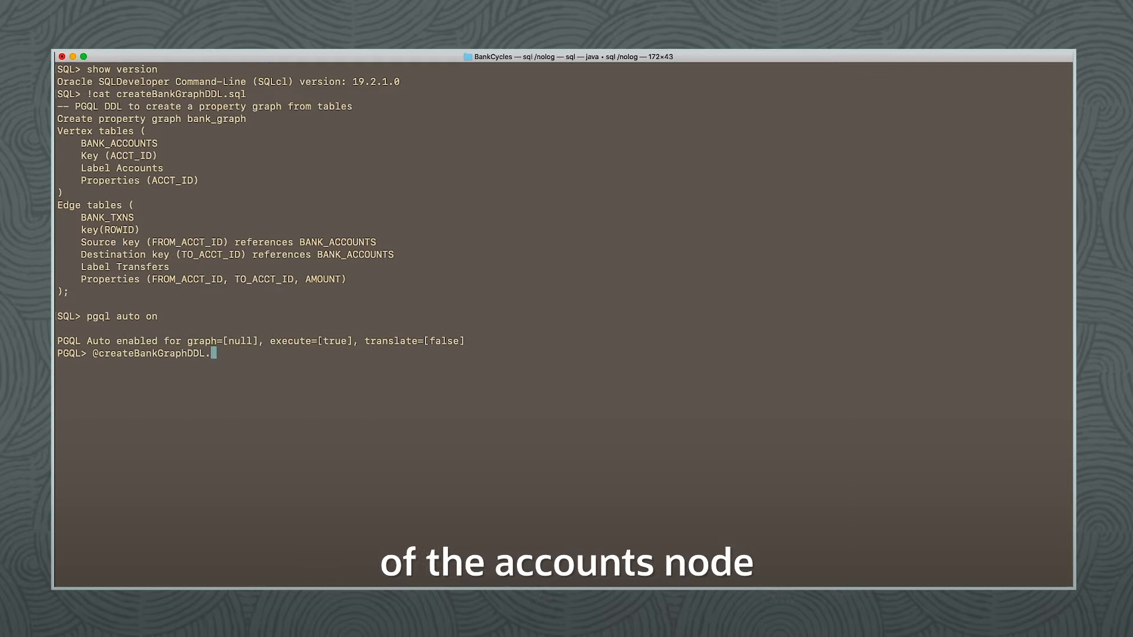
key("enter")
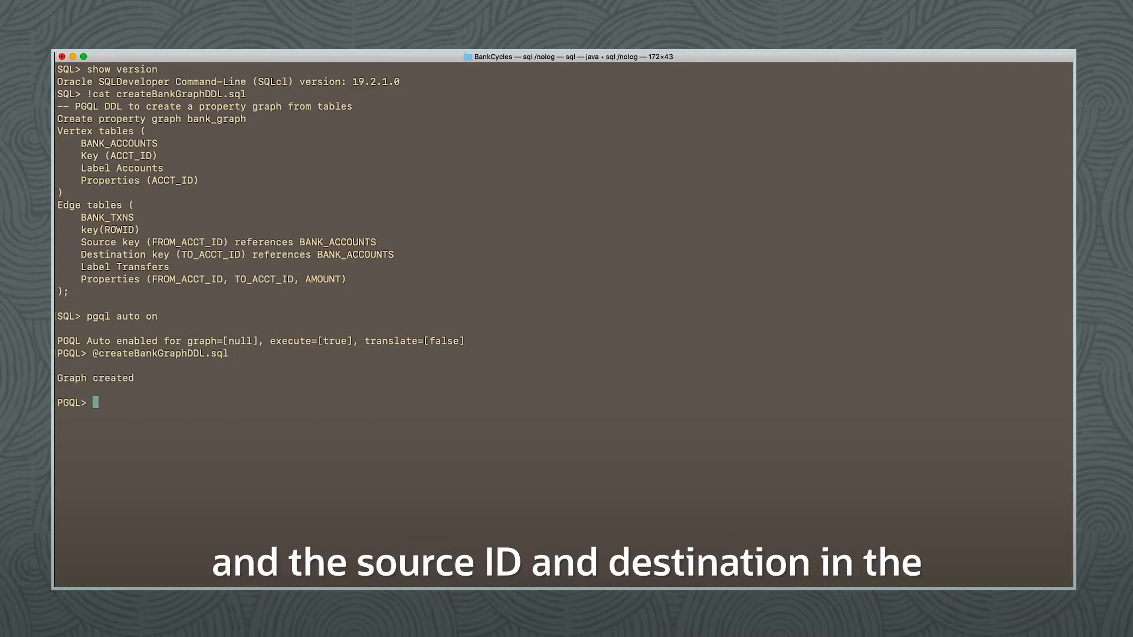
Enter a query counting edges as NumberOfEdges from match ()-[e]->() on bank_graph.
type("sele")
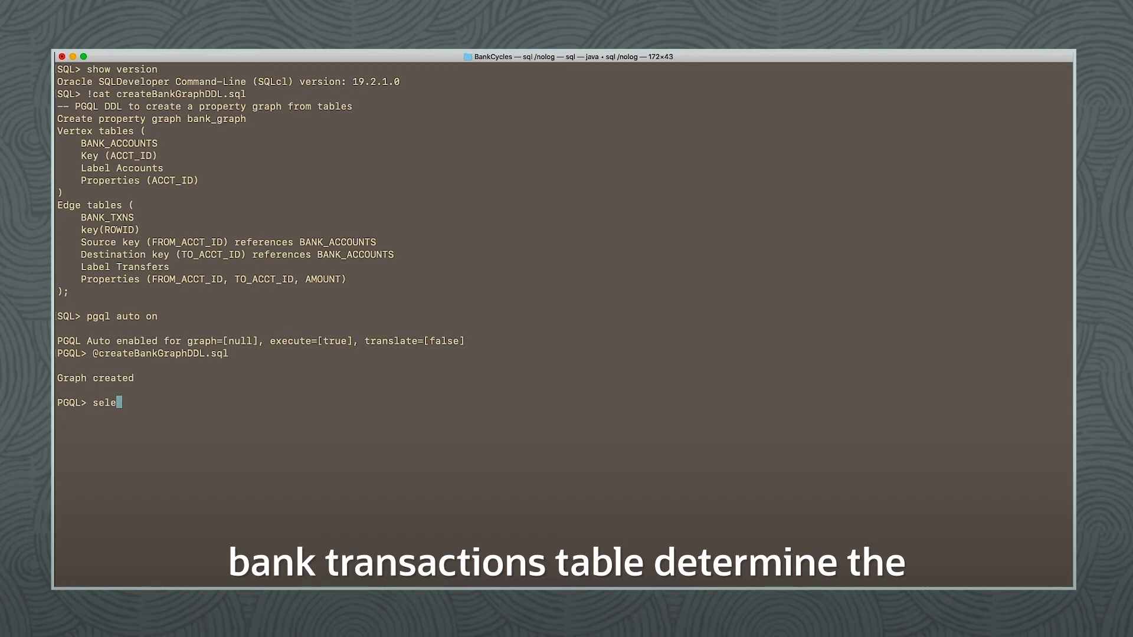
type("ct")
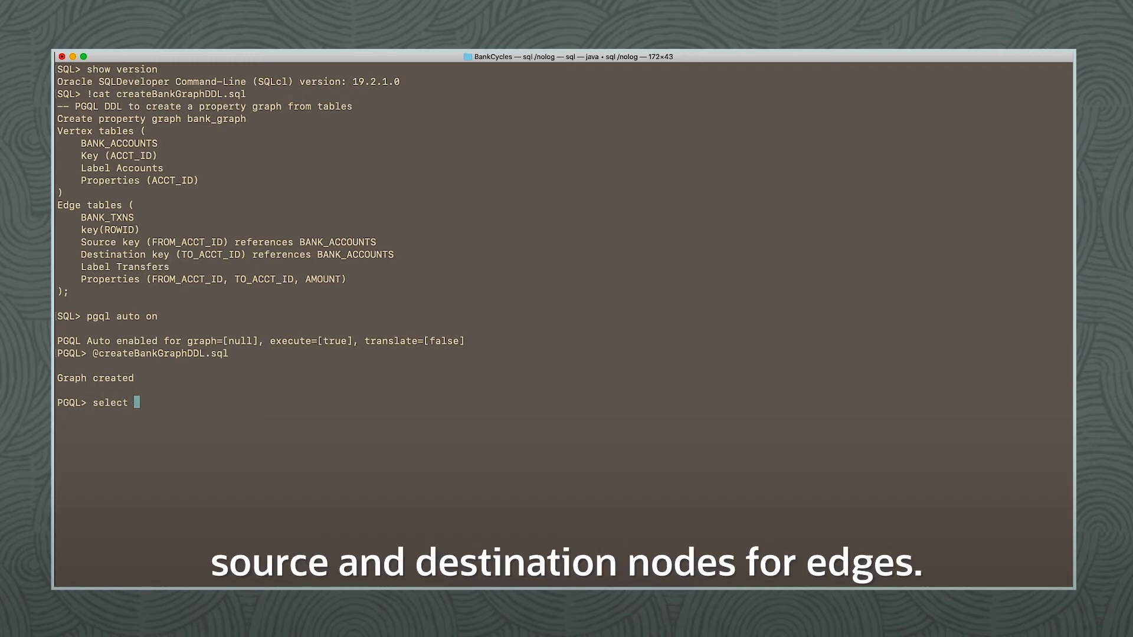
type("count(e) as NumberOfEdges from match ()-[e]->() on bank_graph ;")
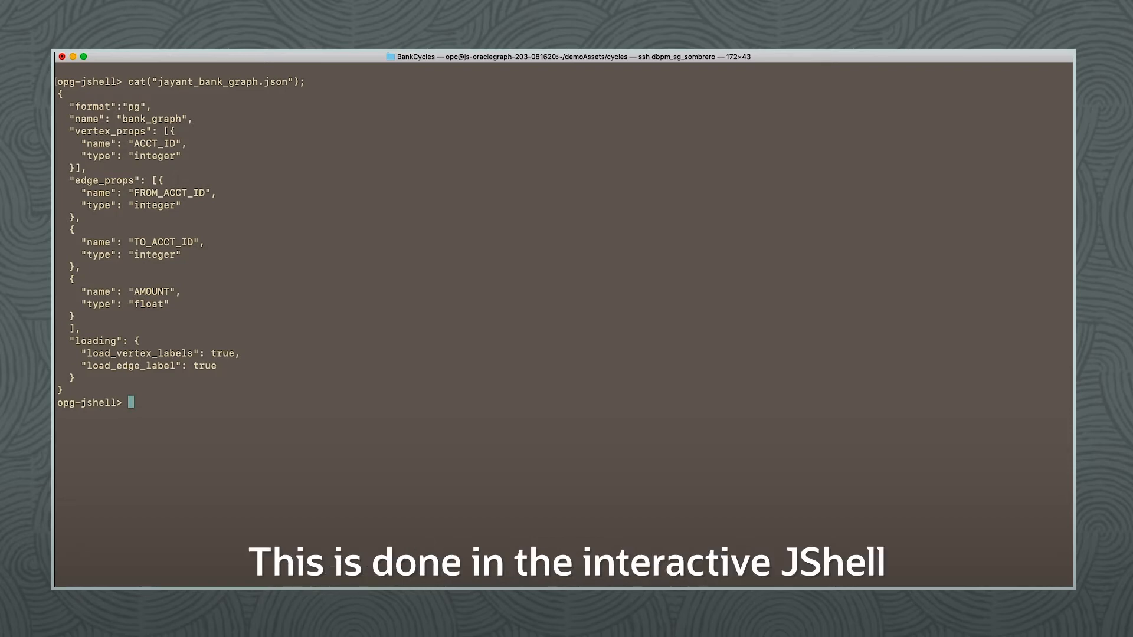
Load jayant_bank_graph.json into PGX as jayant_bank_pg and run vertexBetweennessCentrality on it.
type("var g = session.readGraphWithProperties(\"/home/opc/demoAssets/cycles/jayant_bank_graph.json\", \"jayant_bank_pg\");")
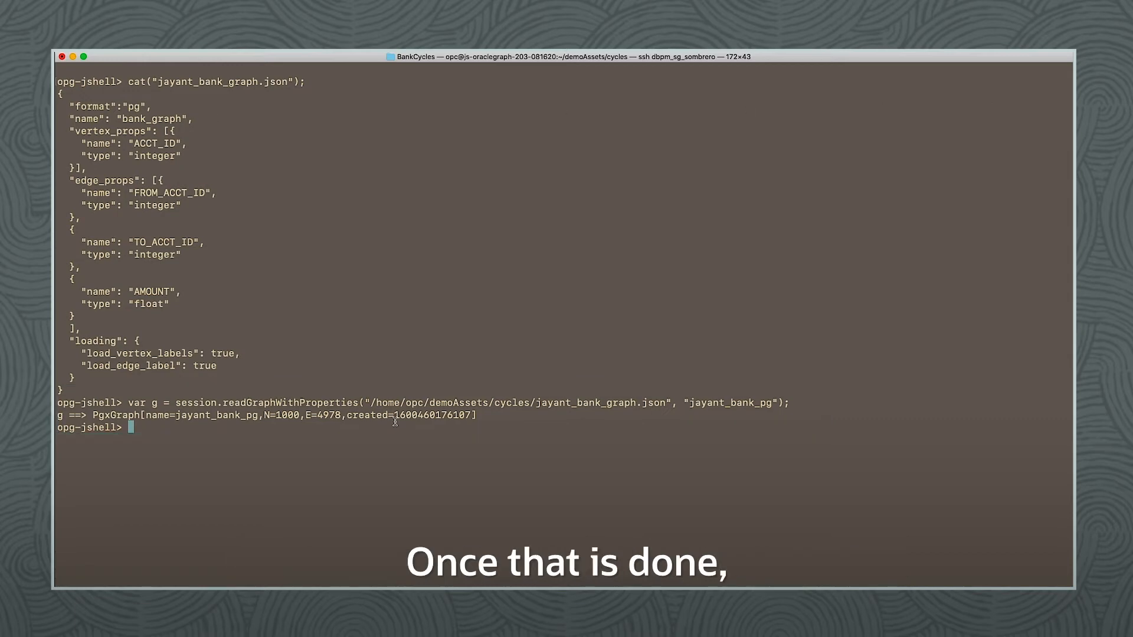
type("analyst.vertexBetweennessCentrality(g);")
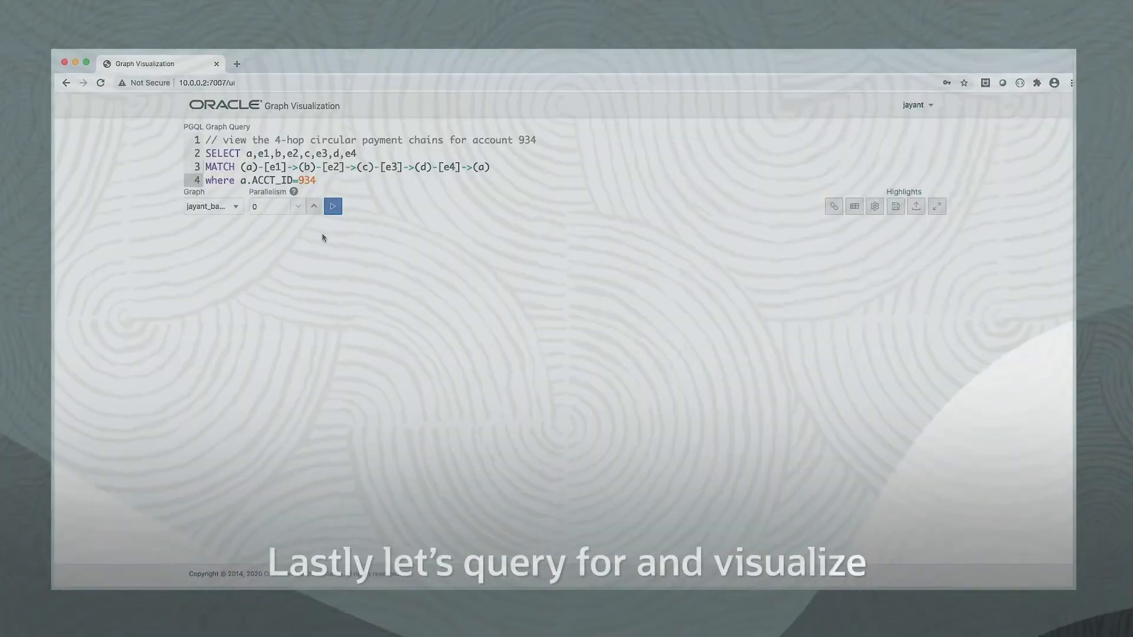
mouse_move(333, 206)
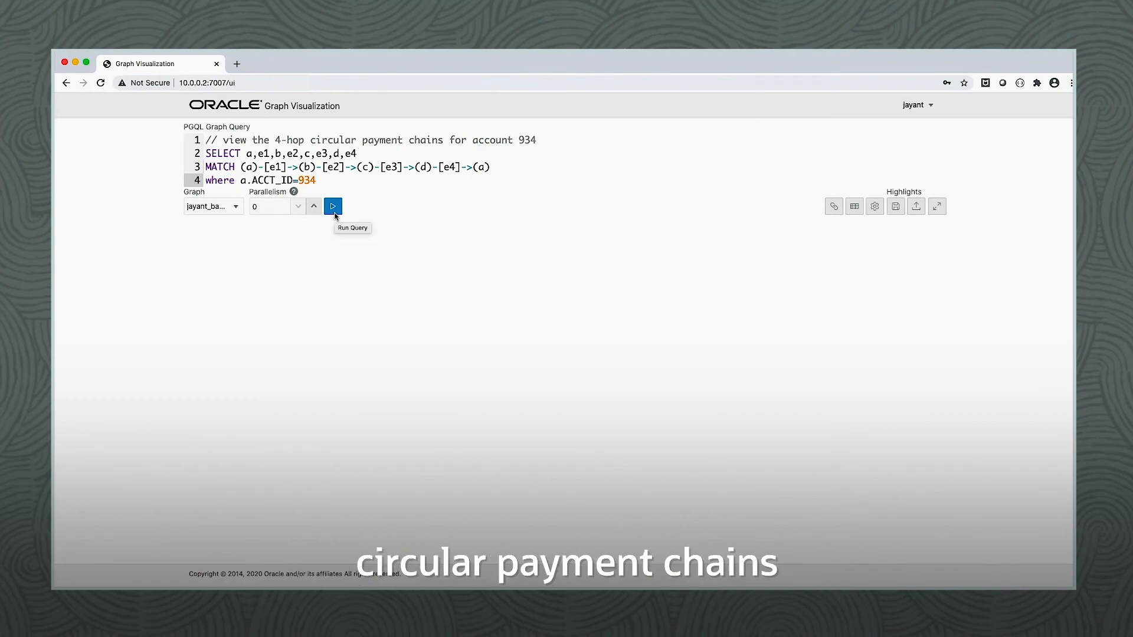
Run the 4-hop circular payment chain query starting and ending at account 934.
left_click(333, 205)
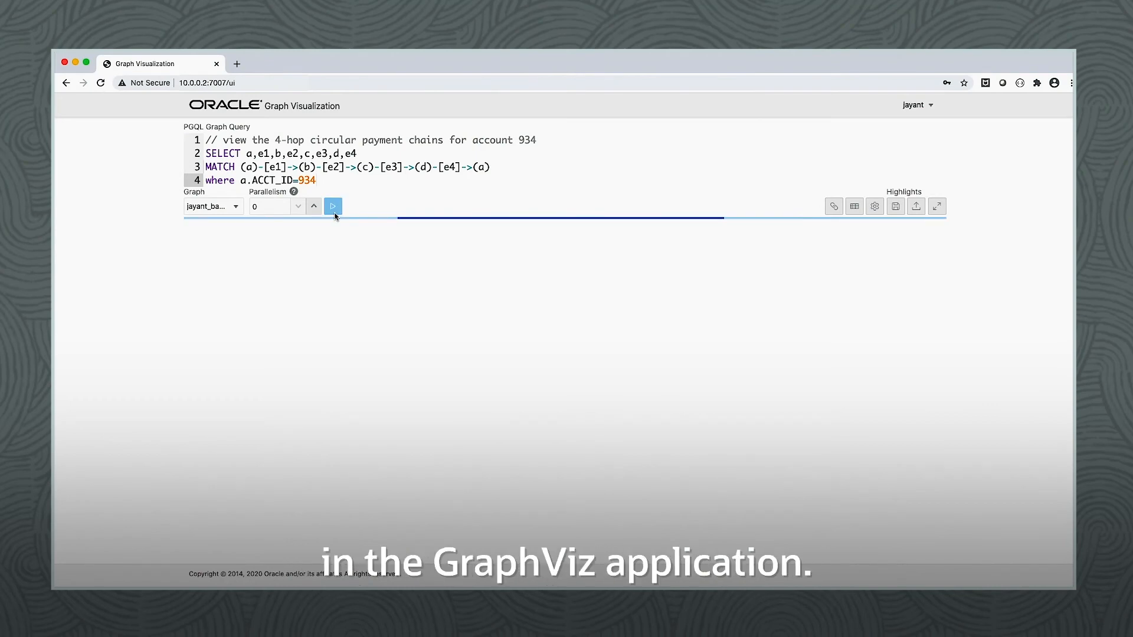
left_click(333, 205)
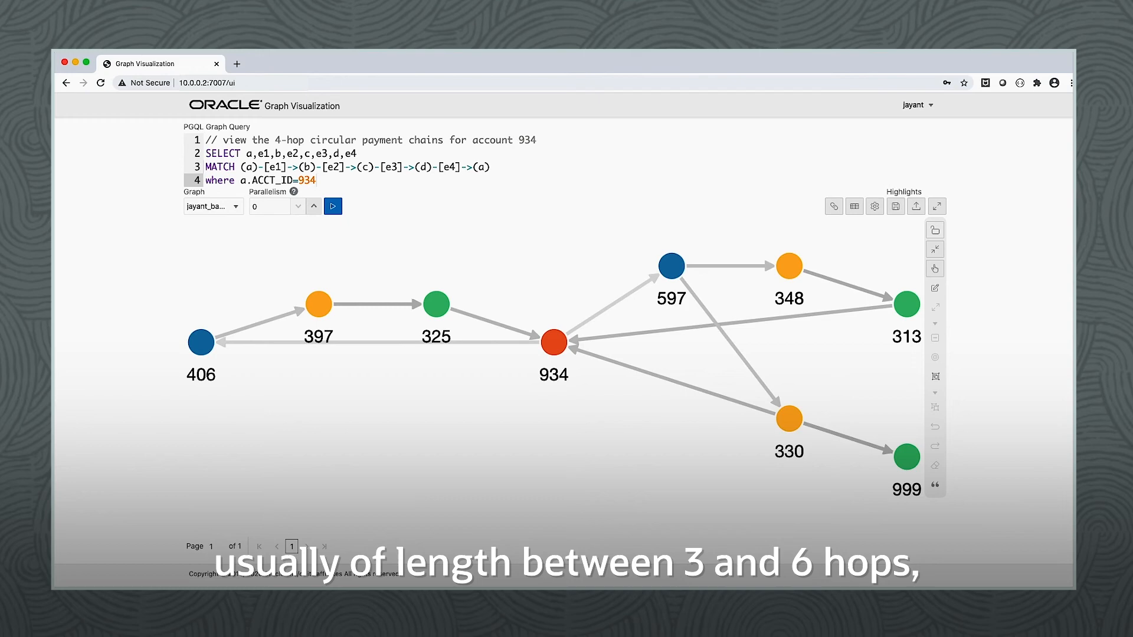
Run the up-to-6-hop TRANSFERS query for account 934 and set the layout to Concentric.
left_click(332, 206)
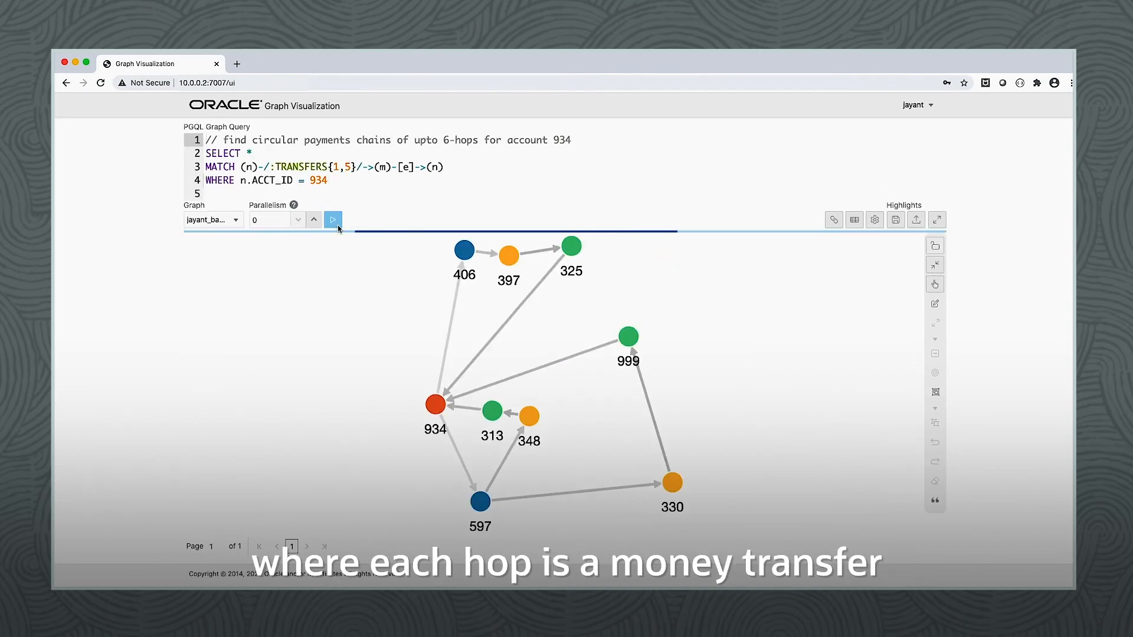
left_click(874, 219)
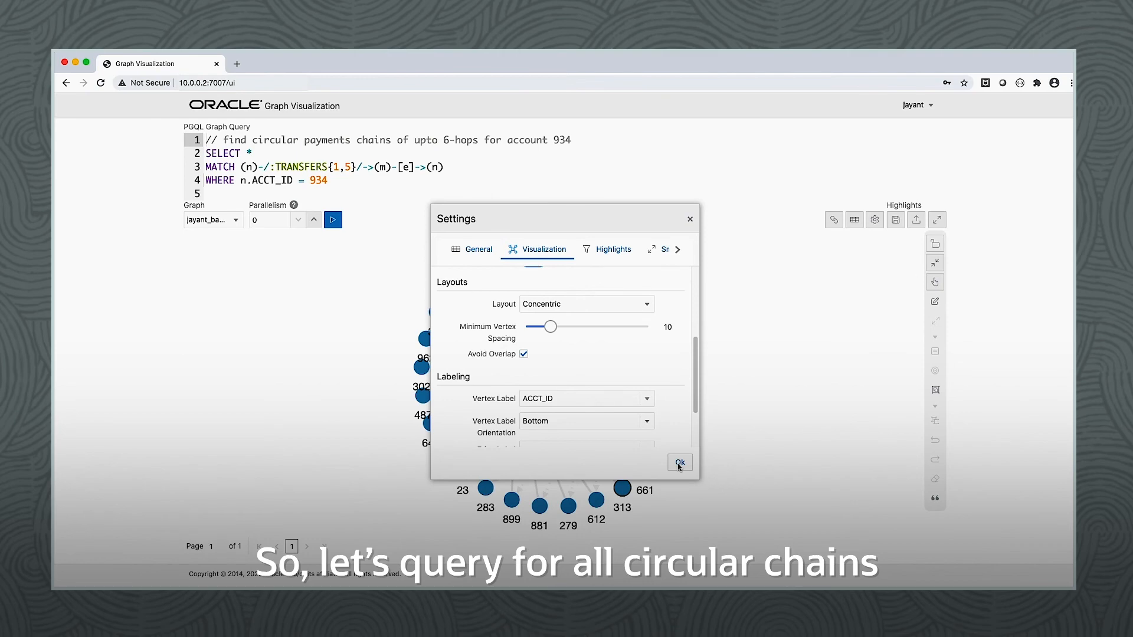
left_click(679, 462)
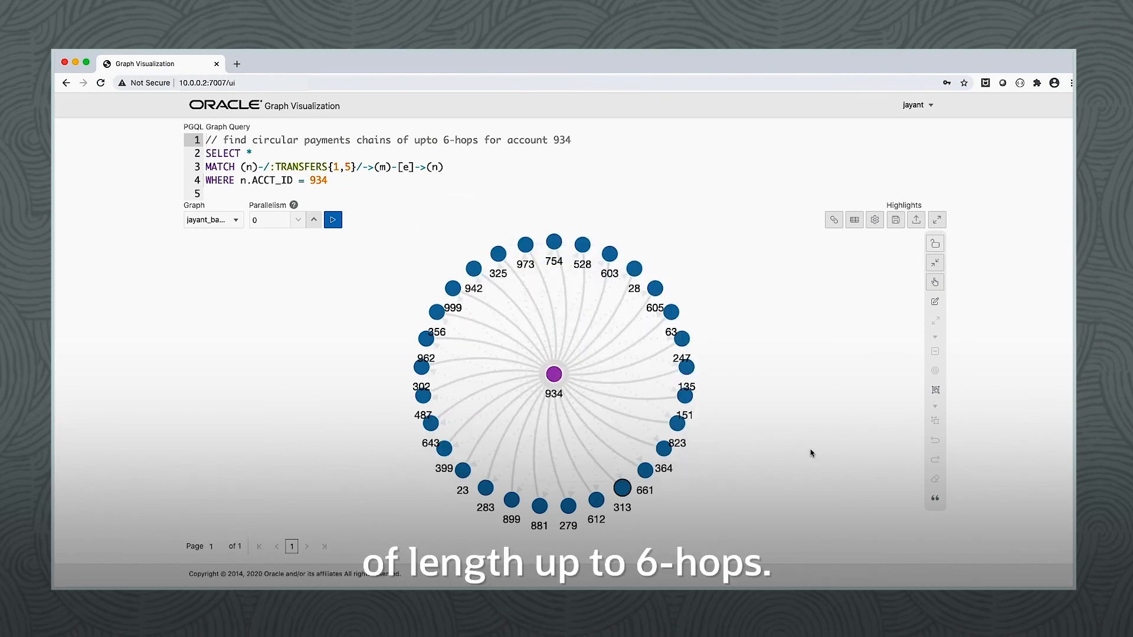